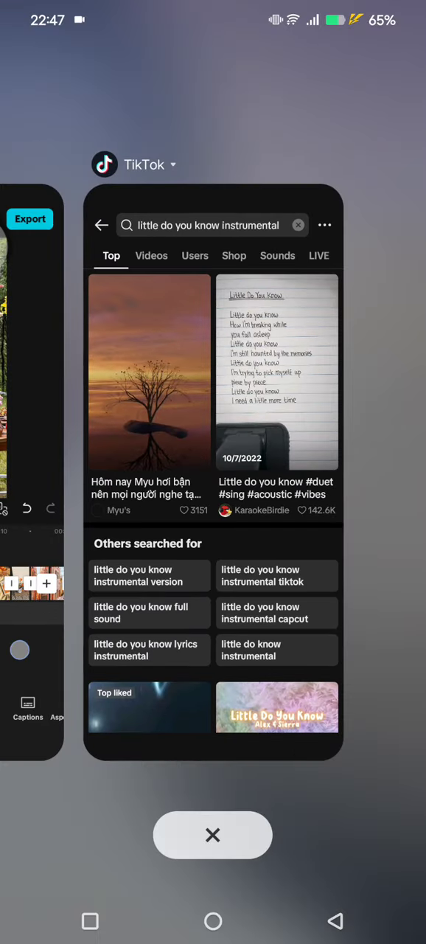
- Return to the CapCut slideshow project from the recent apps screen
{"action": "left_click", "coordinate": [212, 835]}
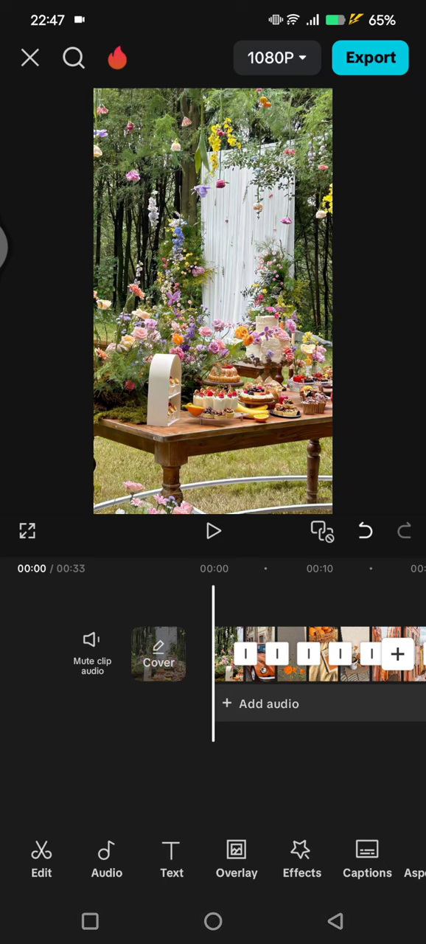
- Add music extracted from a video as the soundtrack under the photo clips
{"action": "left_click", "coordinate": [106, 858]}
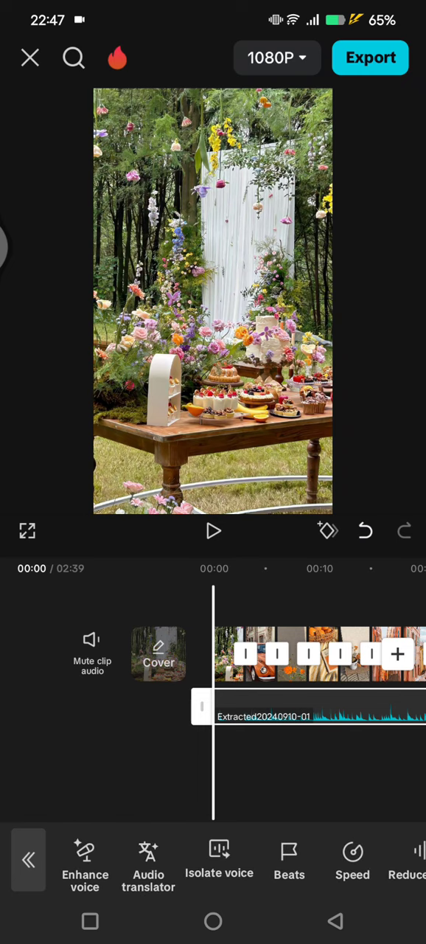
- Auto-generate beat markers on the extracted audio track and accept them
{"action": "left_click", "coordinate": [289, 861]}
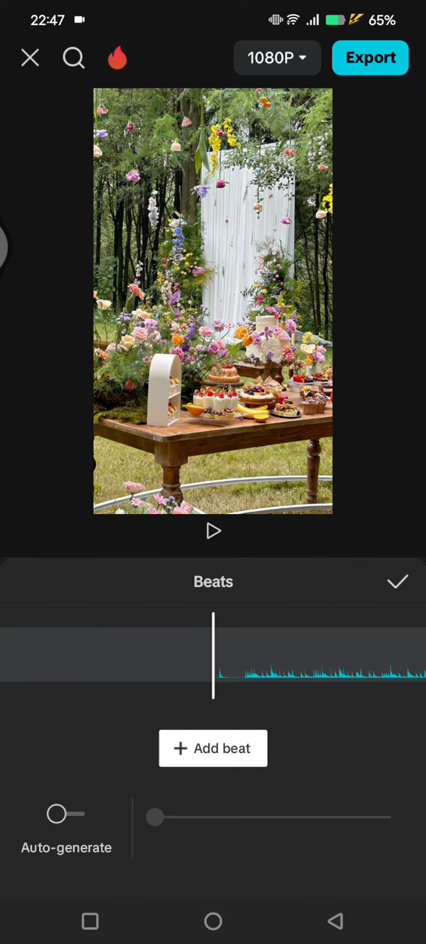
{"action": "left_click", "coordinate": [65, 815]}
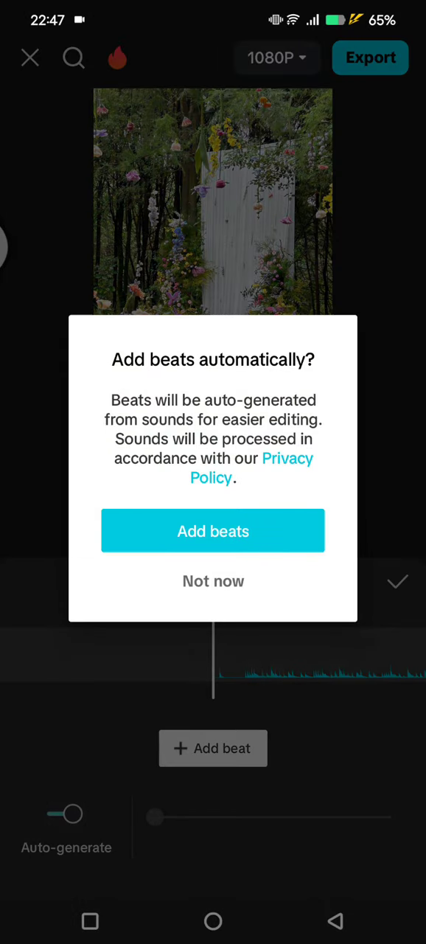
{"action": "left_click", "coordinate": [212, 531]}
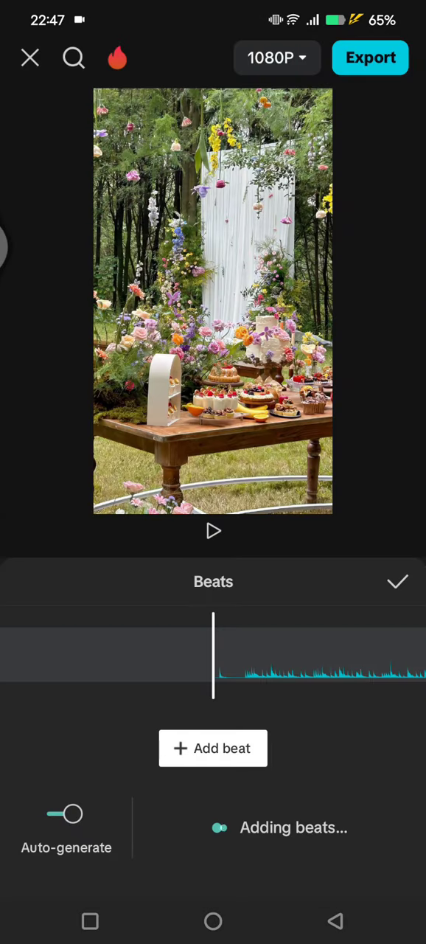
{"action": "left_click", "coordinate": [398, 582]}
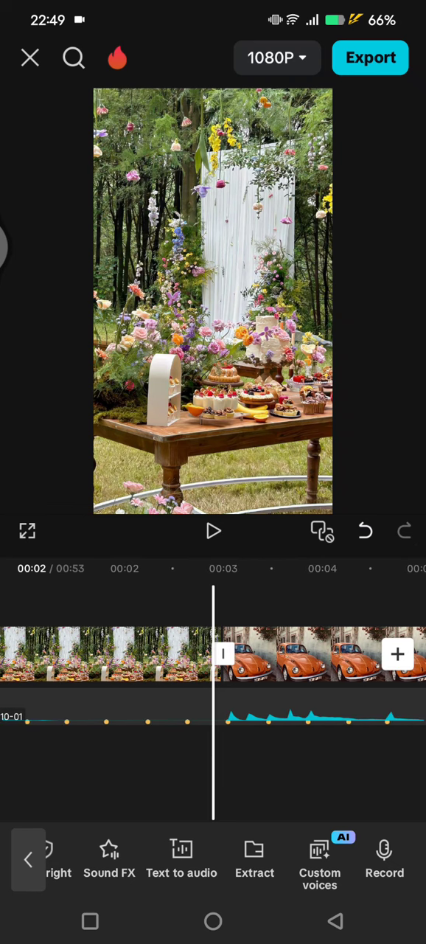
- Trim the photo clips to the beat markers so the slideshow runs 7 seconds
{"action": "left_click", "coordinate": [110, 656]}
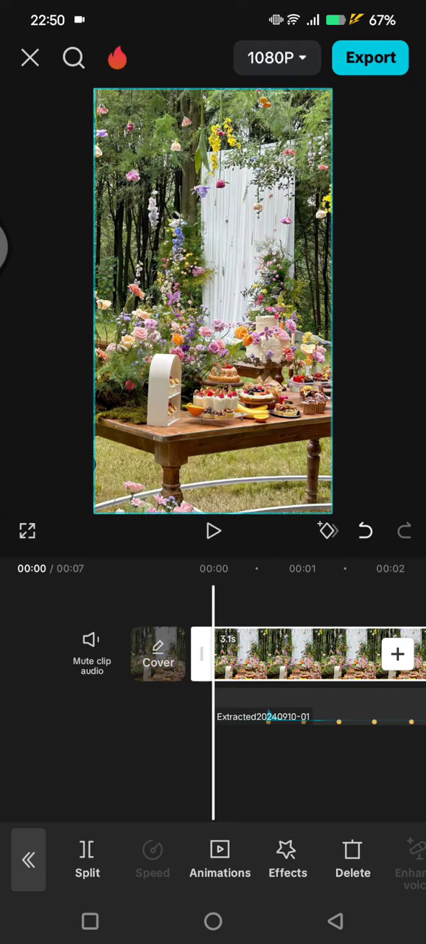
{"action": "scroll", "scroll_direction": "left", "scroll_amount": 3}
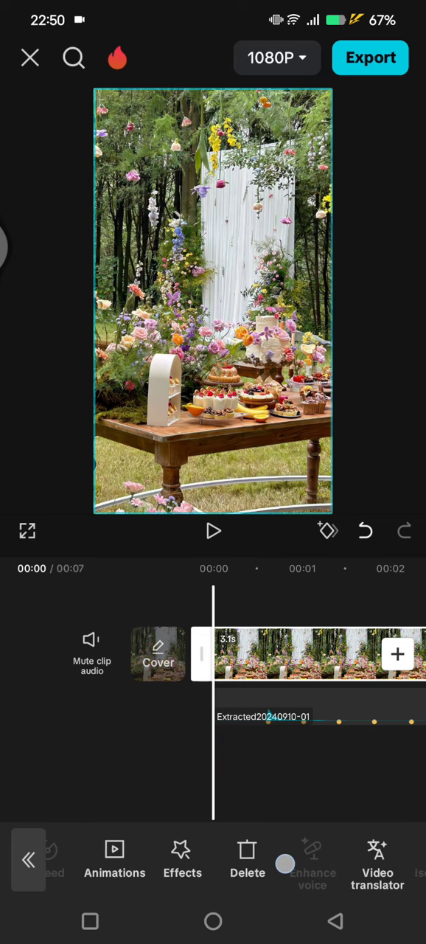
- Apply alternating Pendulum combo animations to the photo clips, including the flower photo
{"action": "left_click", "coordinate": [115, 863]}
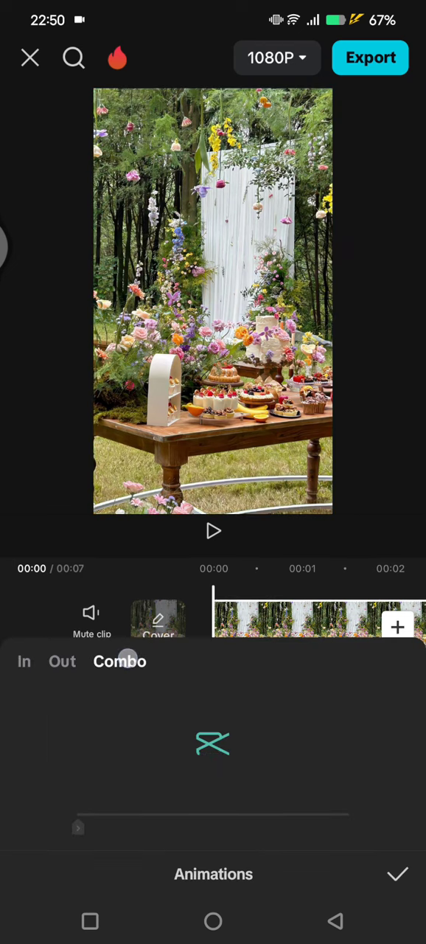
{"action": "left_click", "coordinate": [119, 661]}
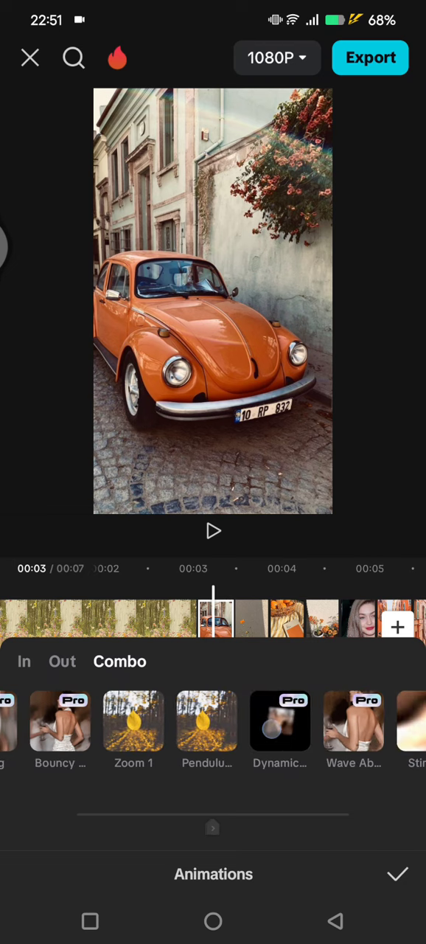
{"action": "scroll", "scroll_direction": "left", "scroll_amount": 3}
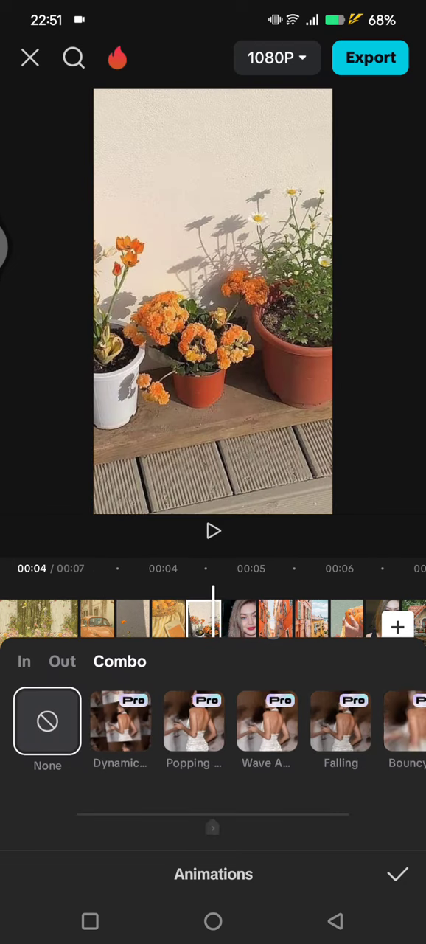
{"action": "scroll", "scroll_direction": "left", "scroll_amount": 3}
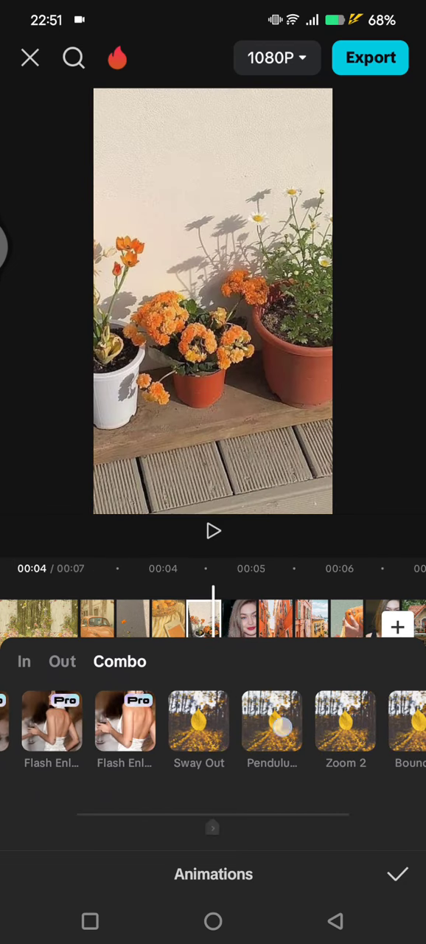
{"action": "left_click", "coordinate": [212, 722]}
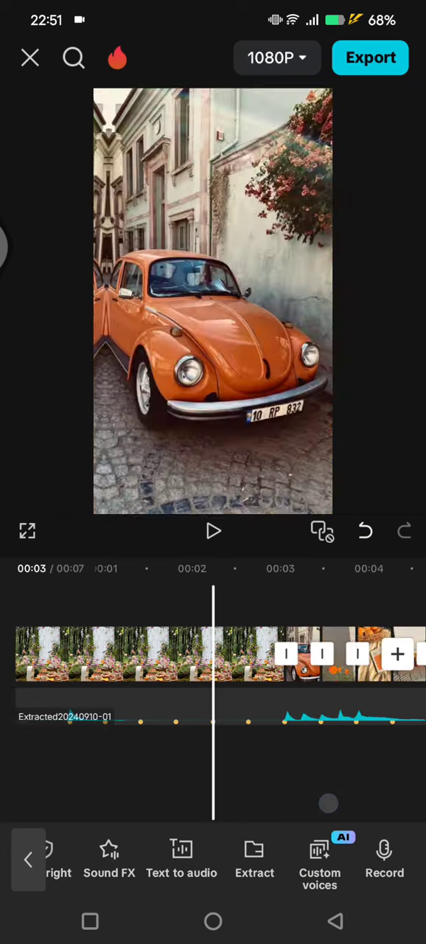
{"action": "left_click", "coordinate": [213, 531]}
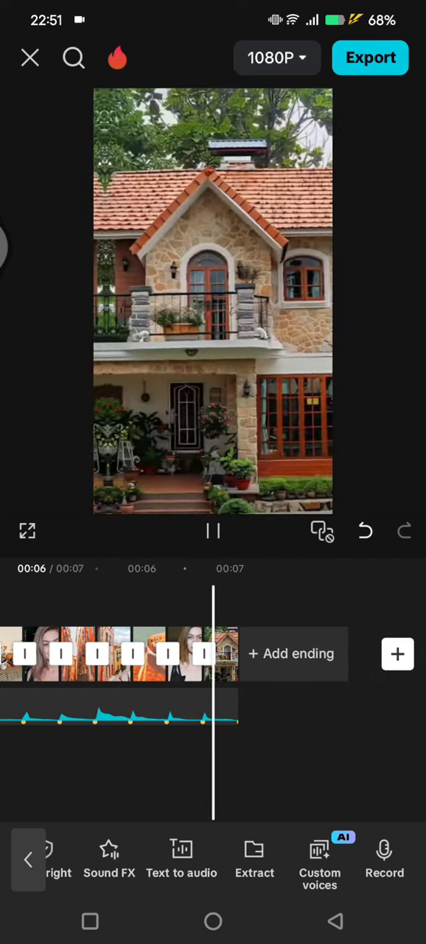
{"action": "left_click", "coordinate": [212, 531]}
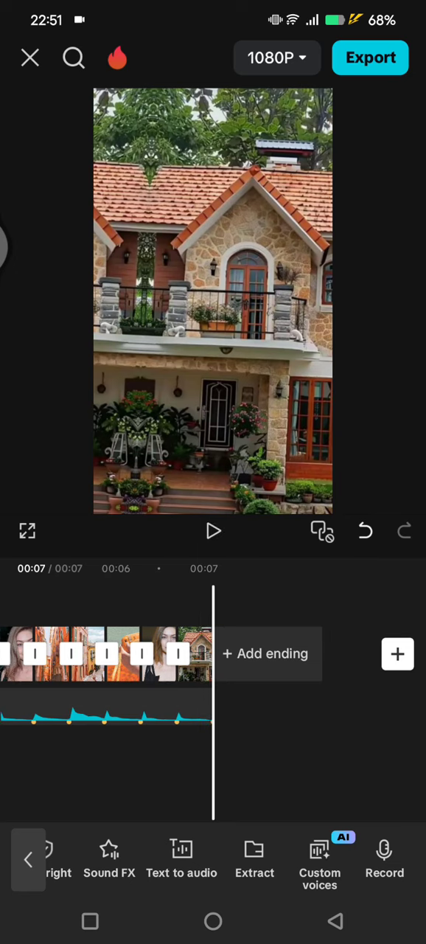